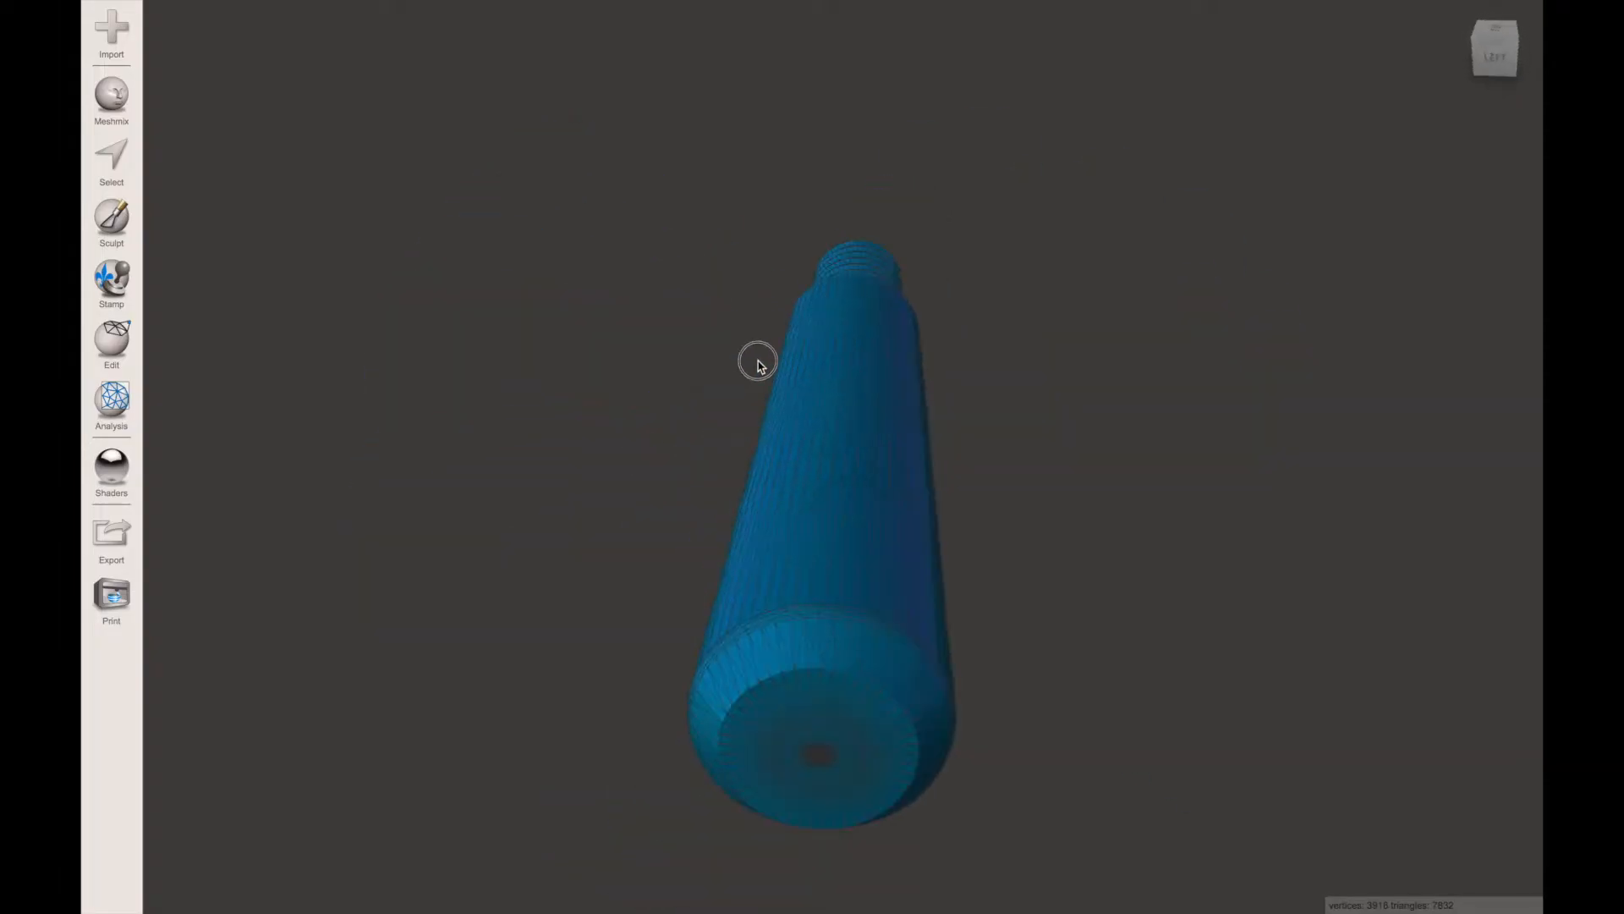
# - Open the hollow spherical bottom mesh and orbit it to inspect the shell
pyautogui.click(219, 9)
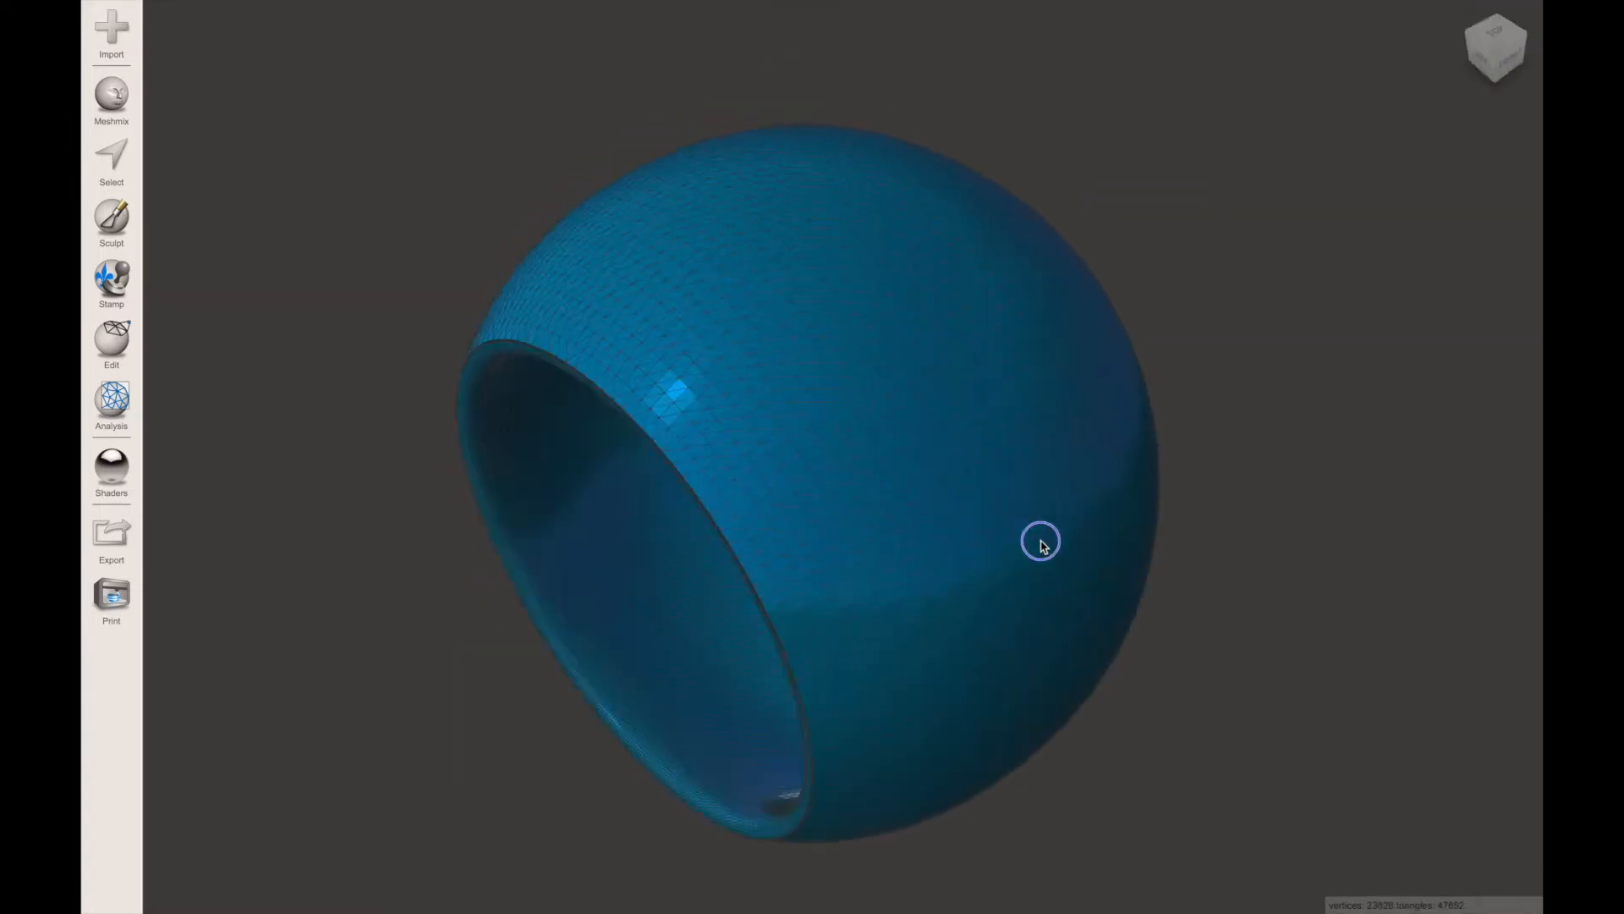
pyautogui.moveTo(1041, 546); pyautogui.dragTo(836, 680)
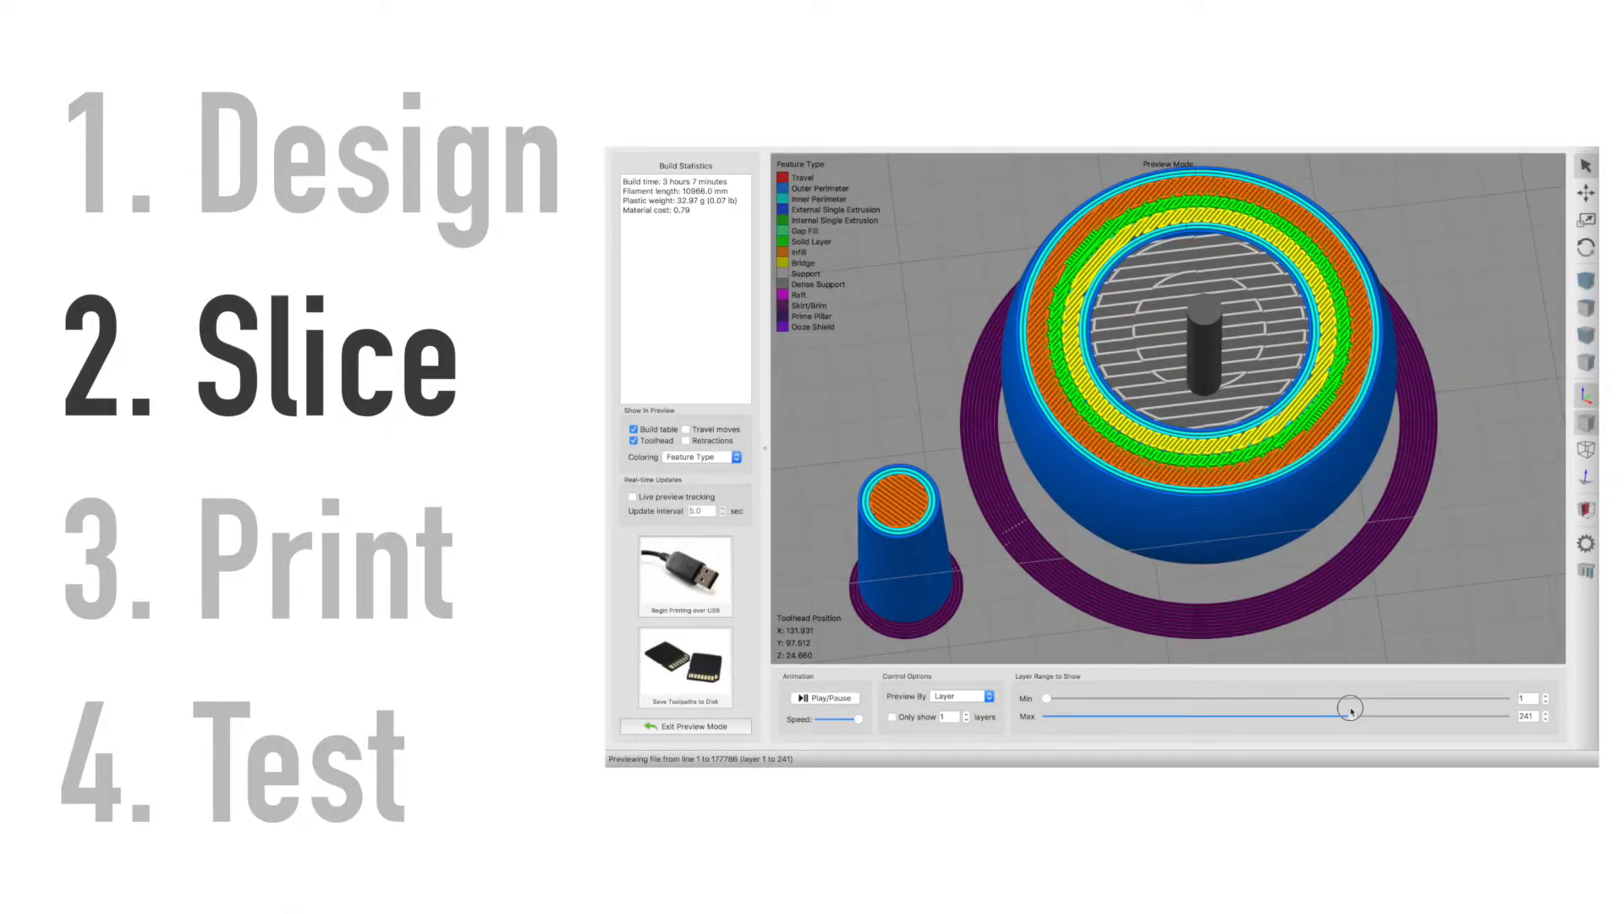
pyautogui.click(684, 725)
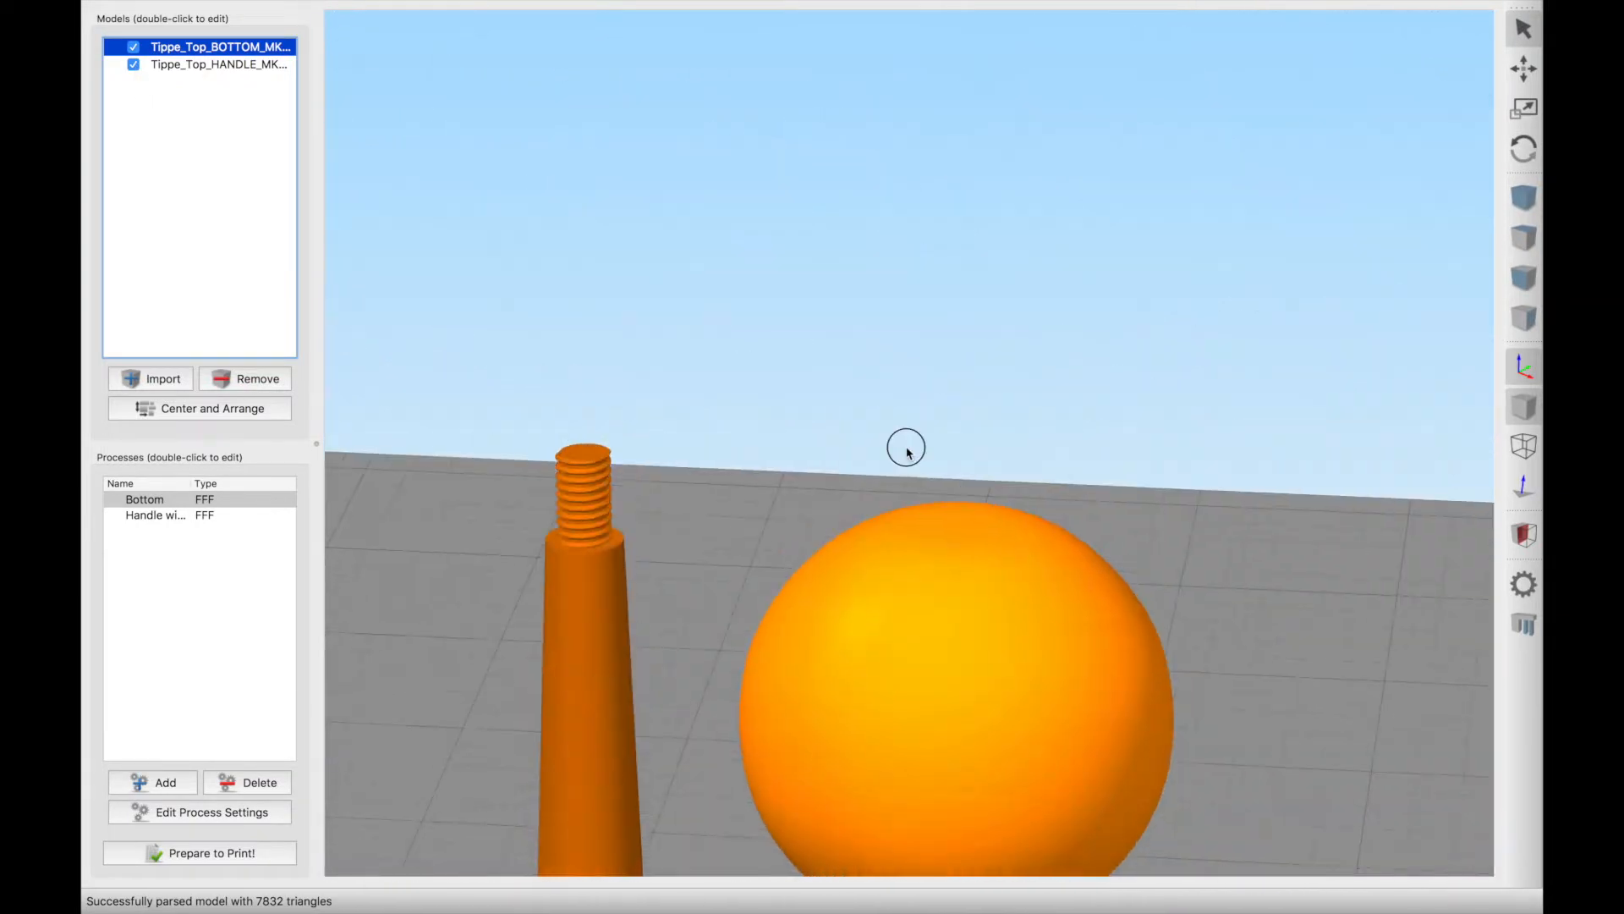
pyautogui.doubleClick(143, 499)
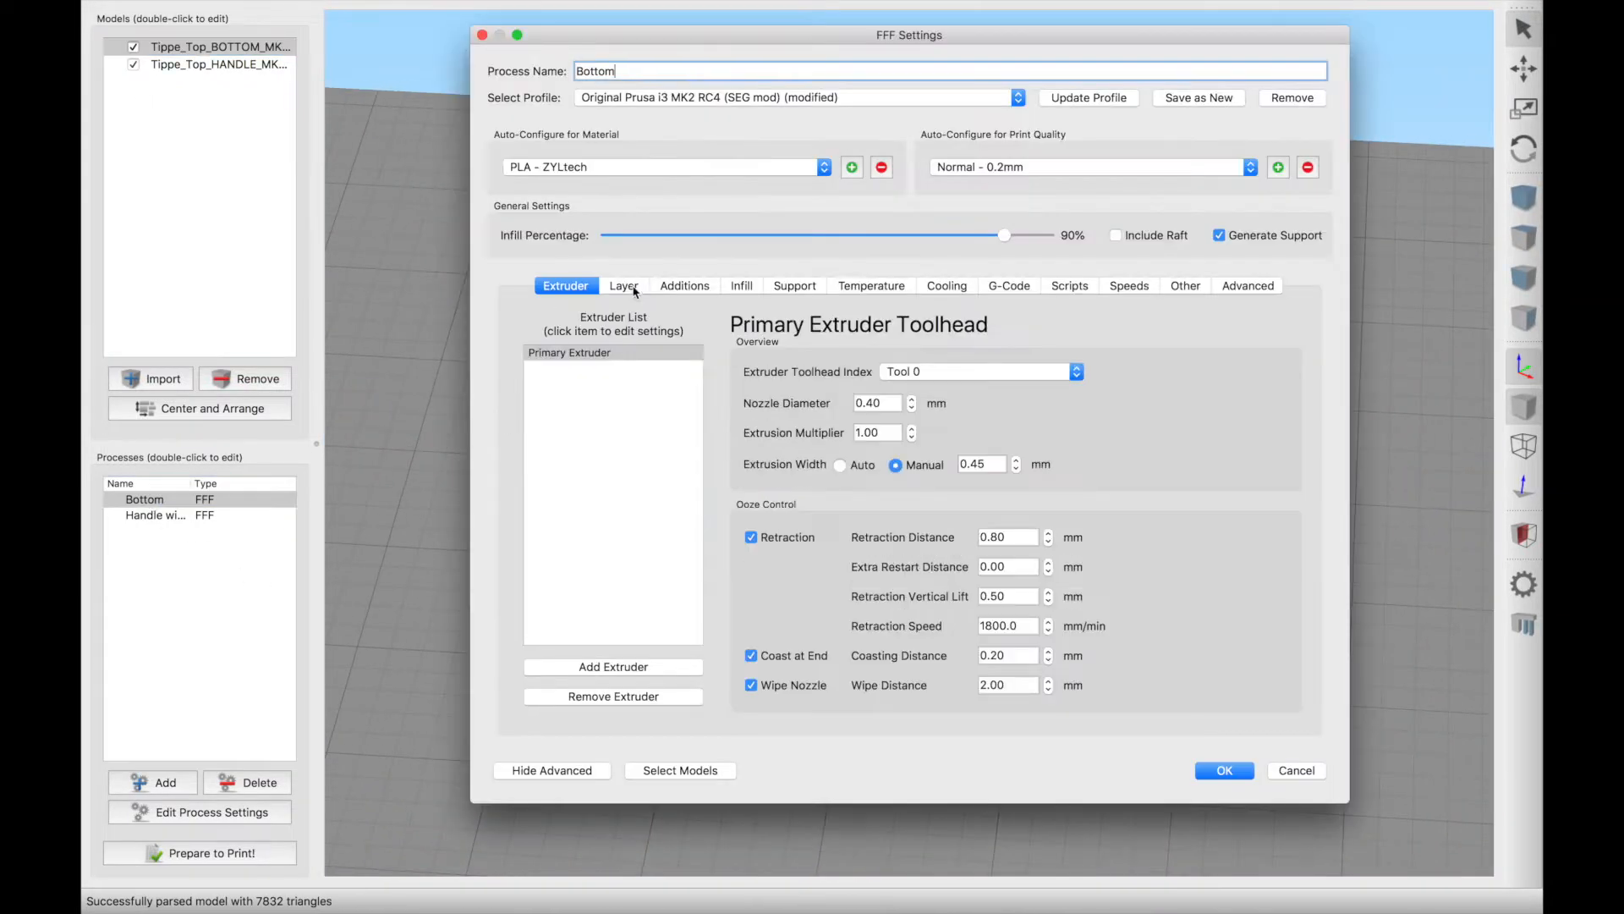
pyautogui.click(864, 285)
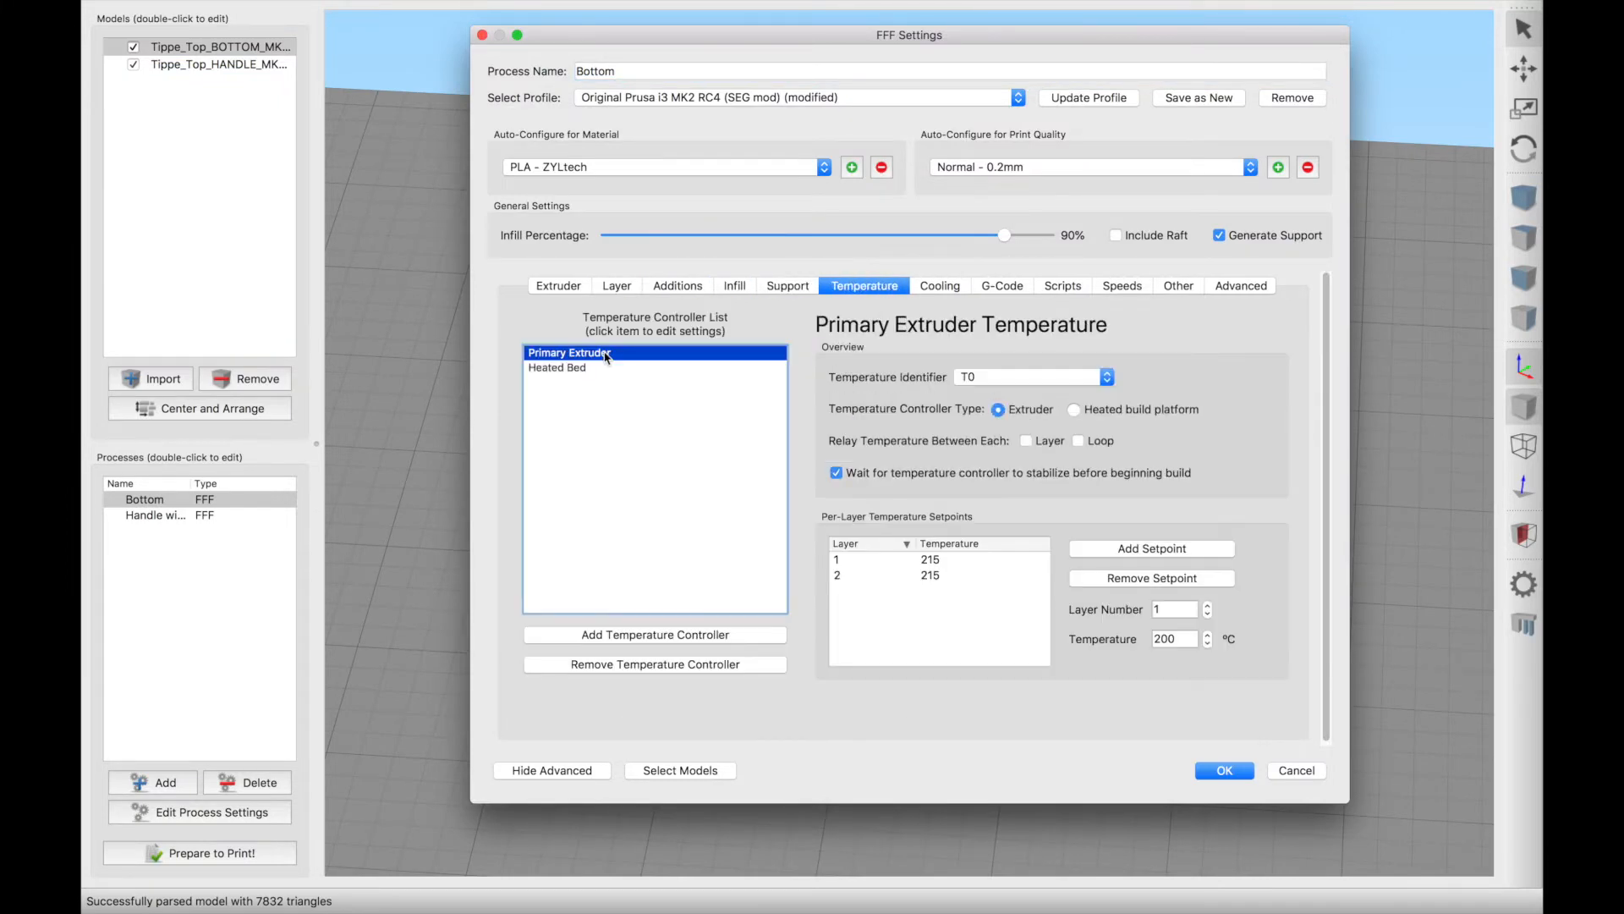
pyautogui.click(1178, 286)
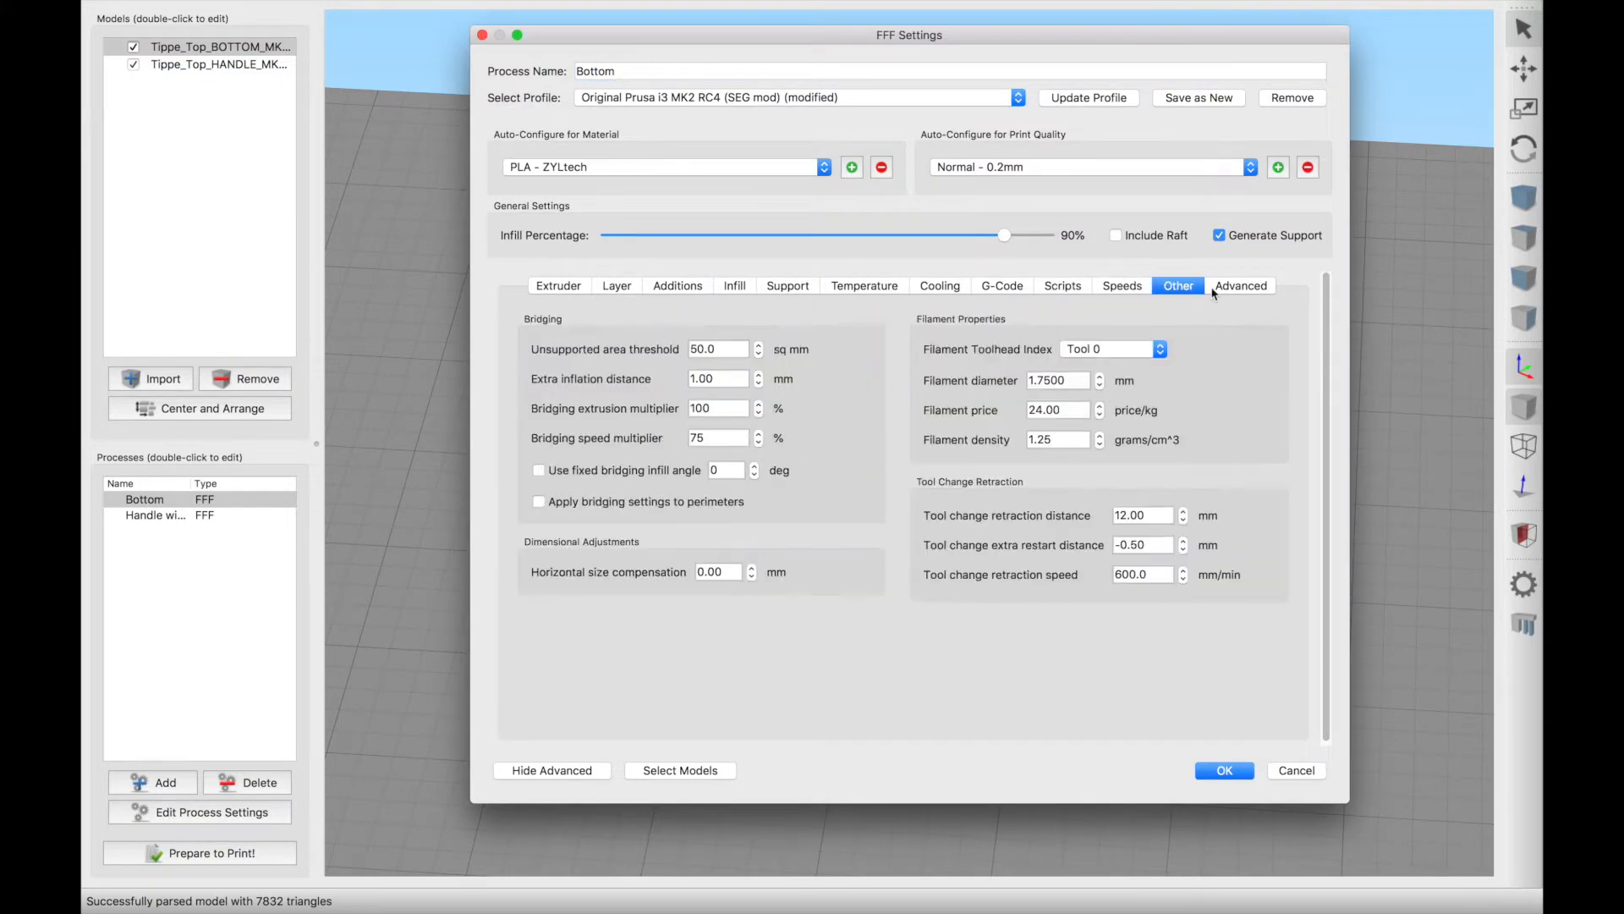
pyautogui.click(1224, 770)
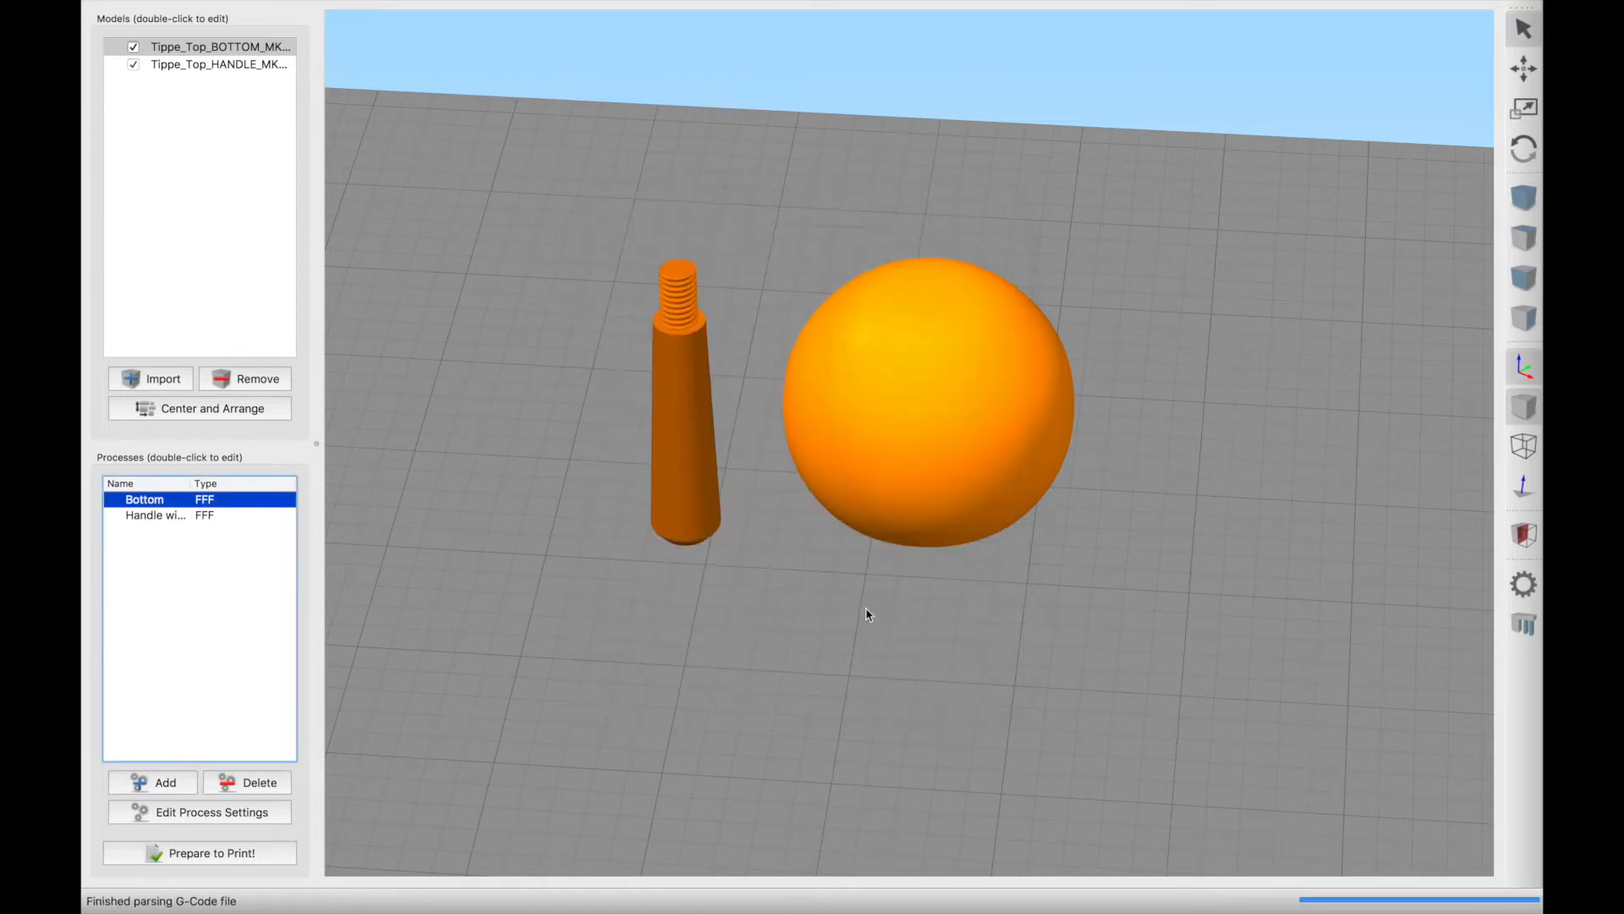
# - Slice both parts, then lower and restore the layer slider to reveal the internal supports
pyautogui.click(209, 853)
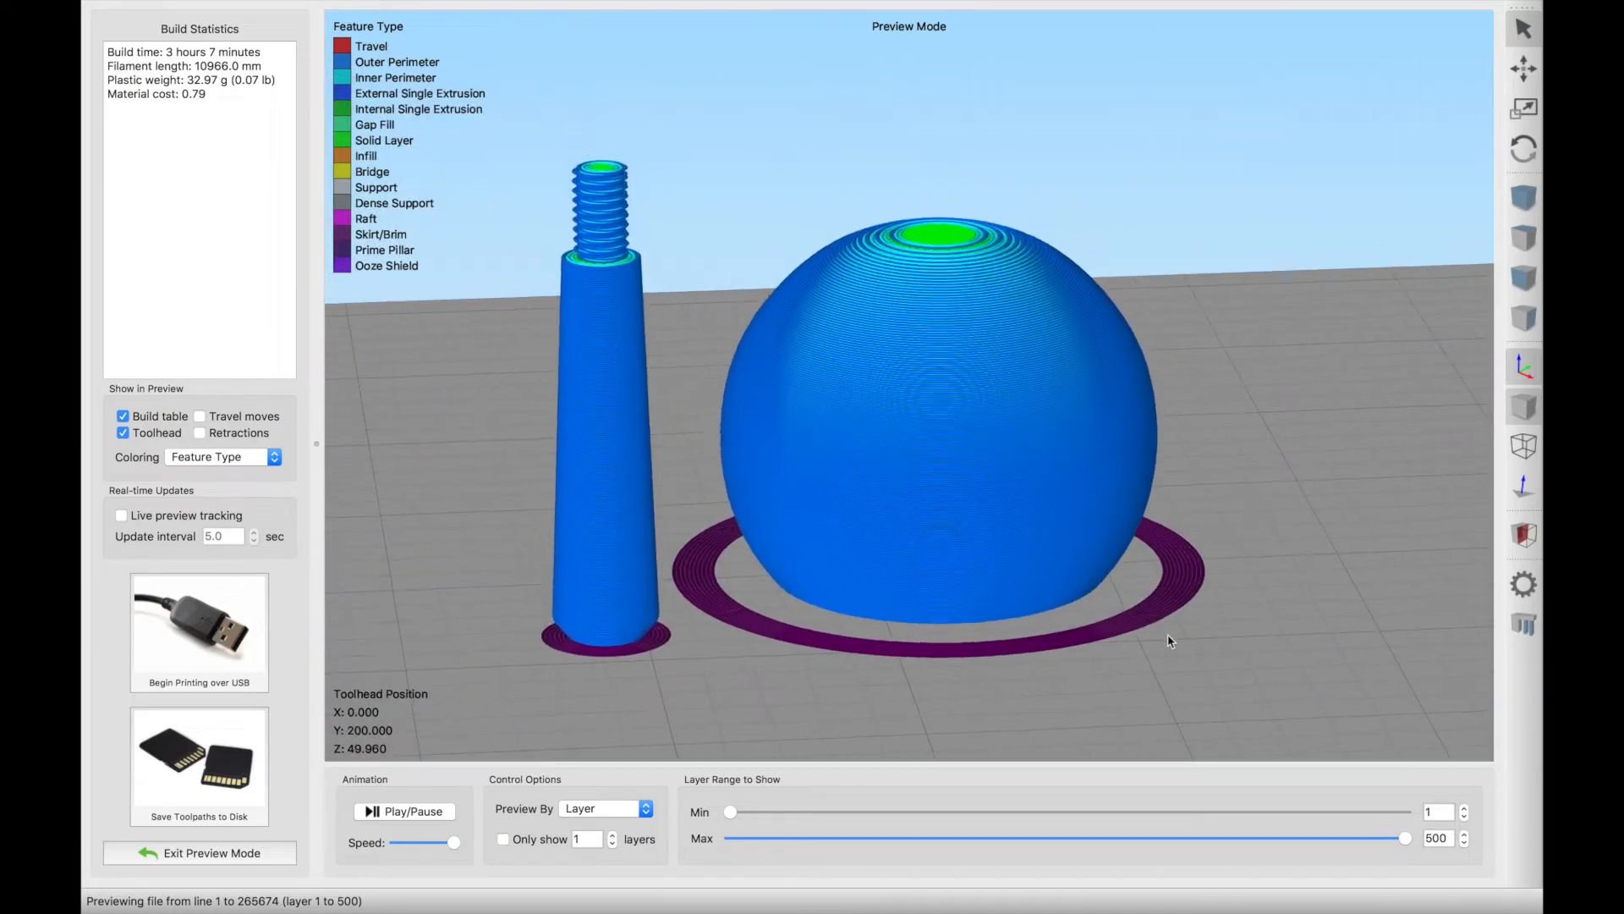
pyautogui.moveTo(1404, 836); pyautogui.dragTo(1115, 836)
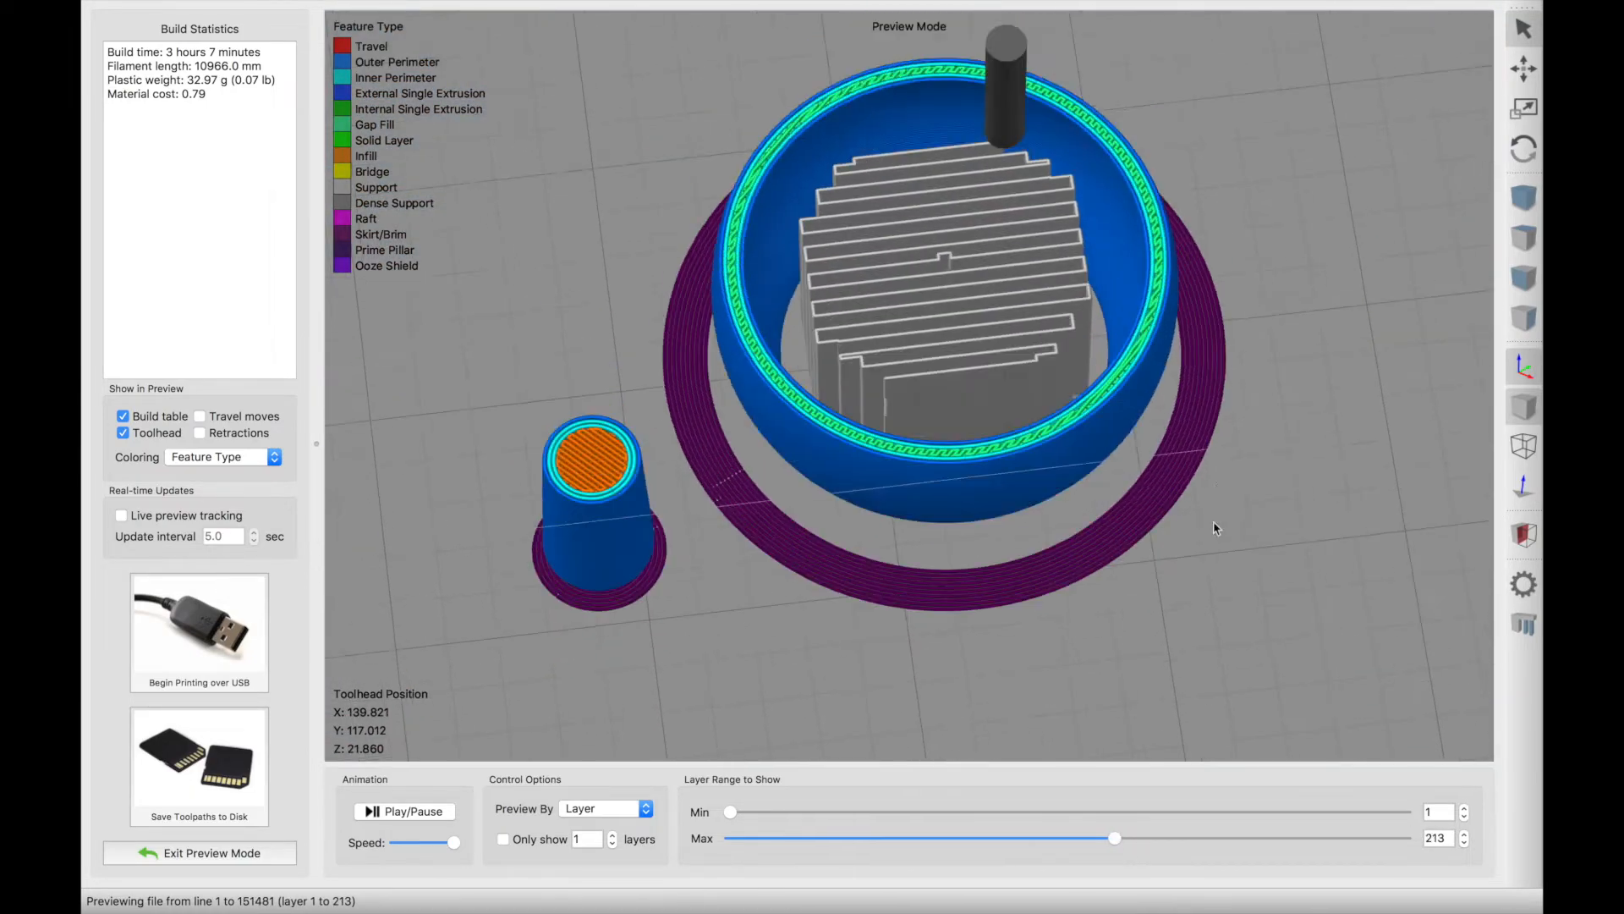
pyautogui.moveTo(1115, 837); pyautogui.dragTo(1404, 837)
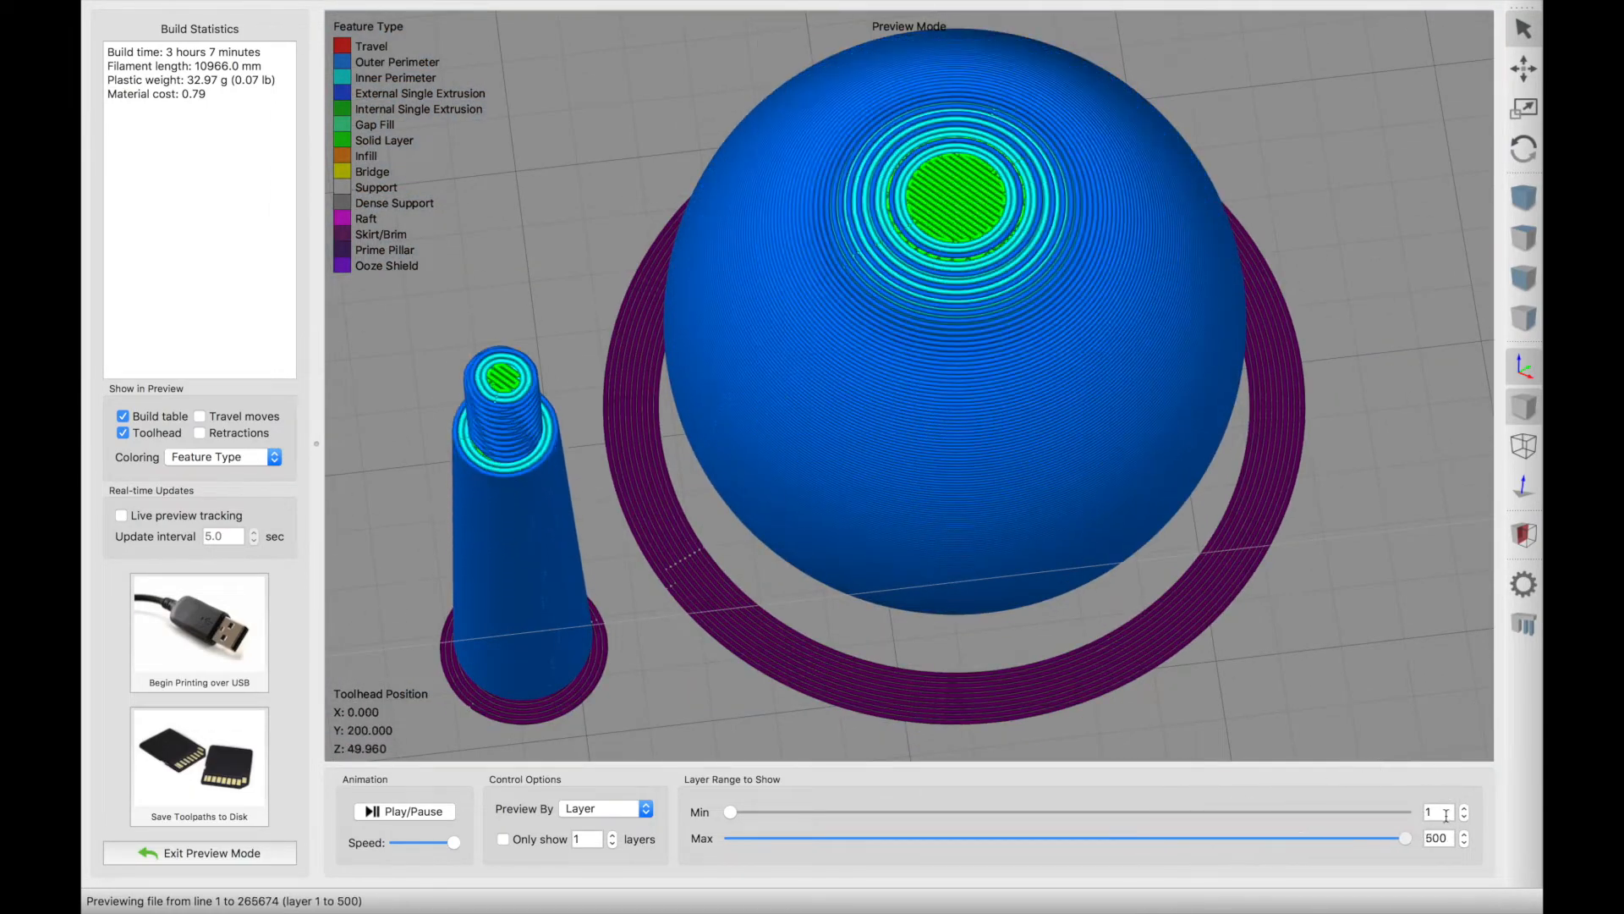